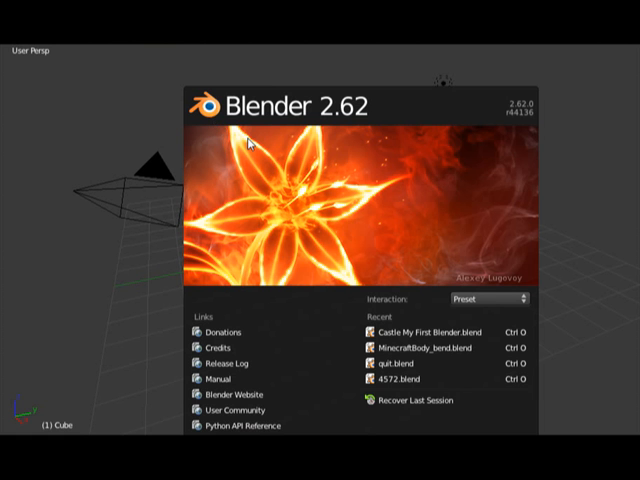
pyautogui.moveTo(332, 118)
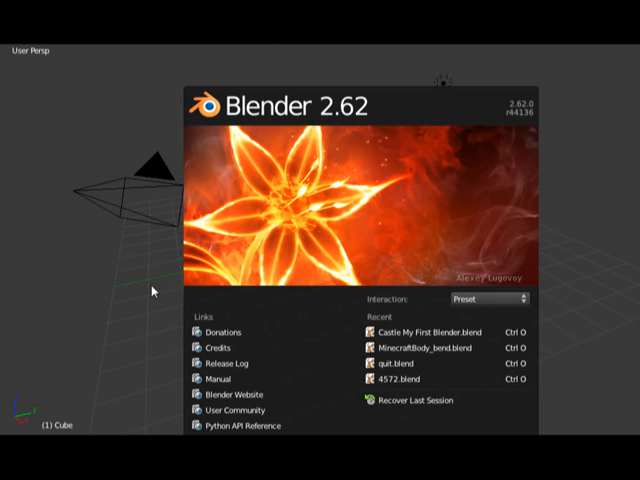
# Dismiss the splash screen and select the default cube.
pyautogui.click(156, 292)
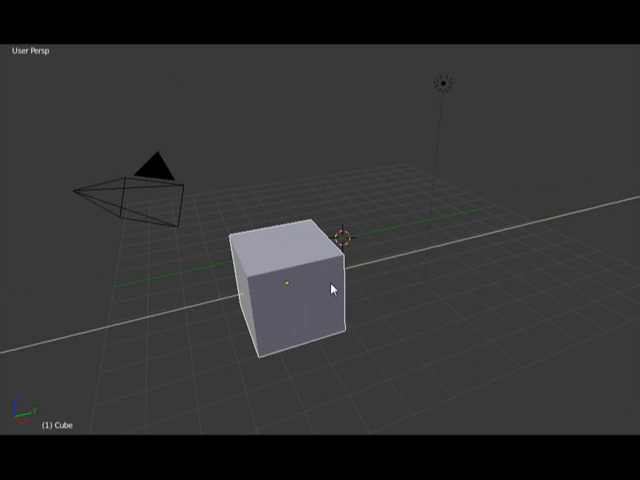
pyautogui.click(290, 290)
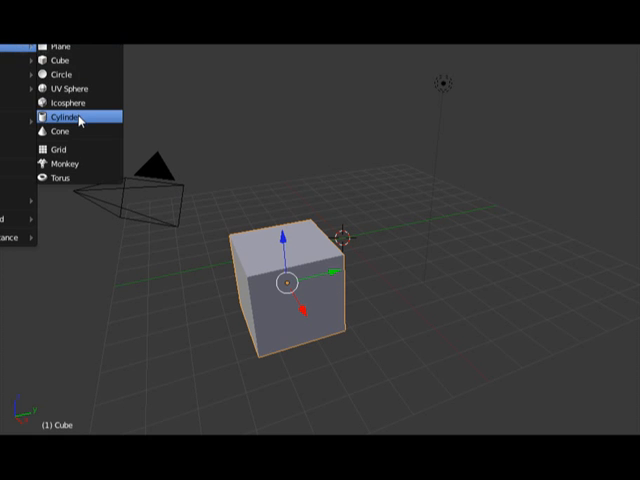
# Add a cylinder mesh to the scene beside the cube.
pyautogui.click(62, 120)
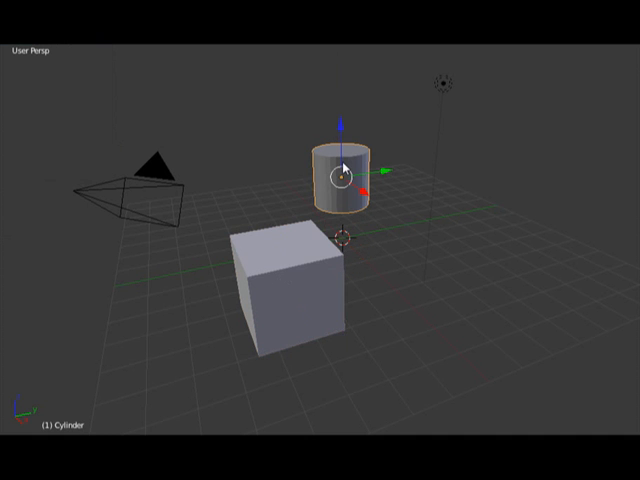
pyautogui.moveTo(428, 324)
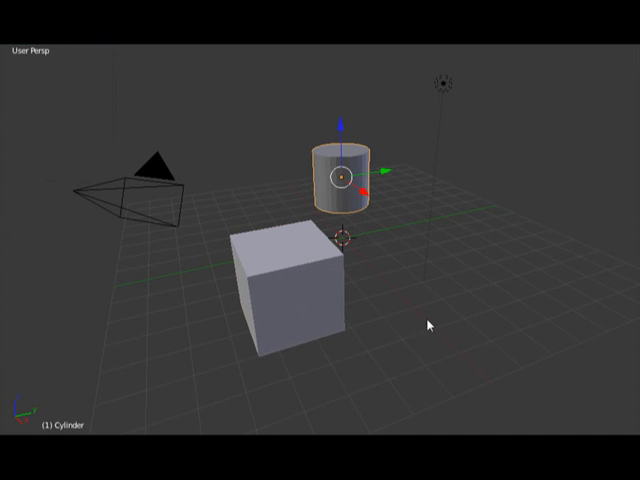
pyautogui.moveTo(332, 172)
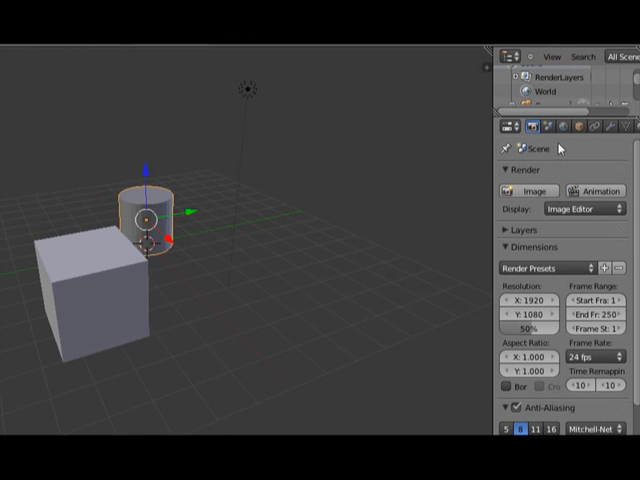
pyautogui.moveTo(576, 128)
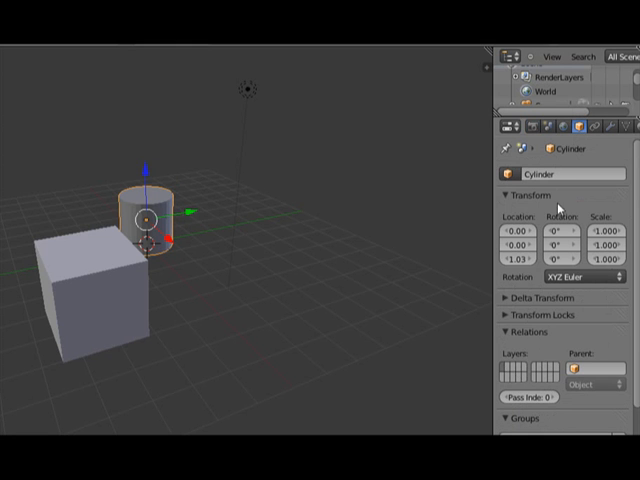
pyautogui.moveTo(596, 216)
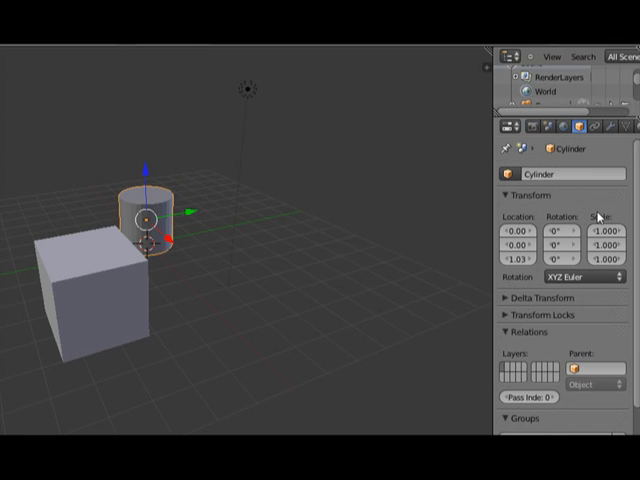
pyautogui.moveTo(558, 240)
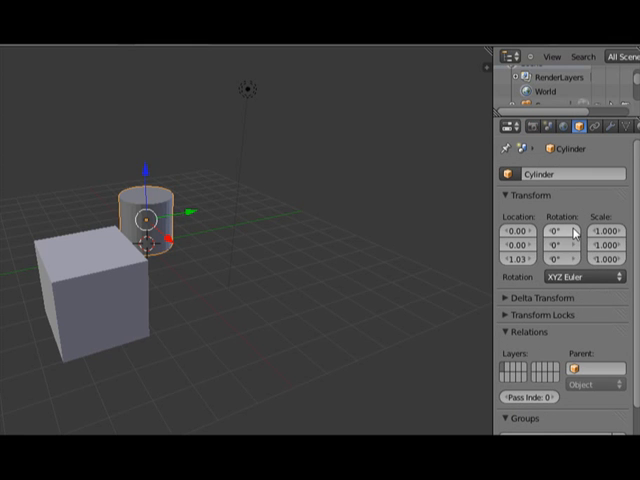
pyautogui.moveTo(560, 232)
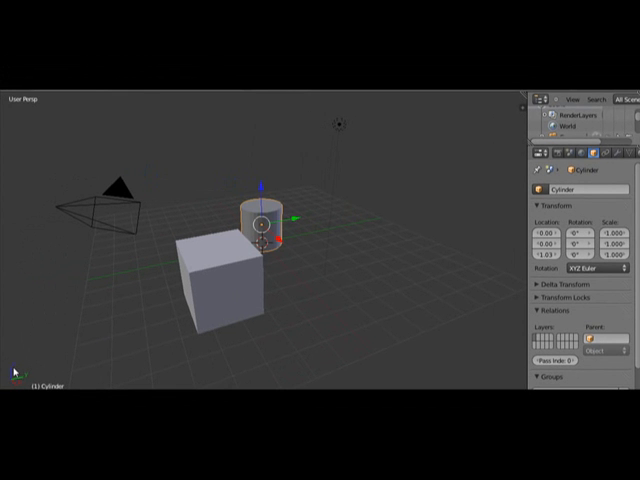
pyautogui.moveTo(12, 368)
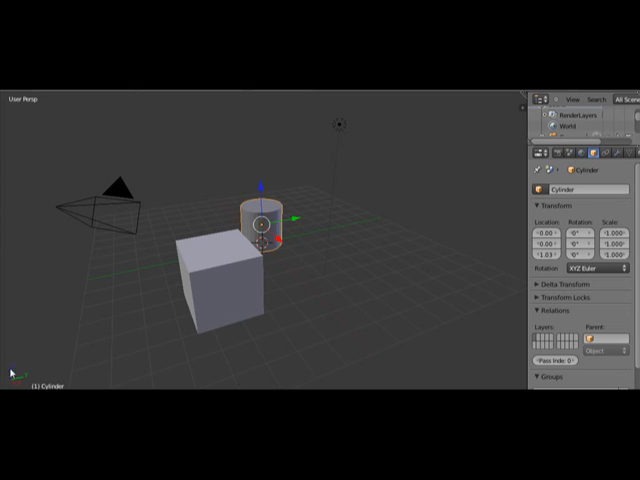
pyautogui.moveTo(20, 376)
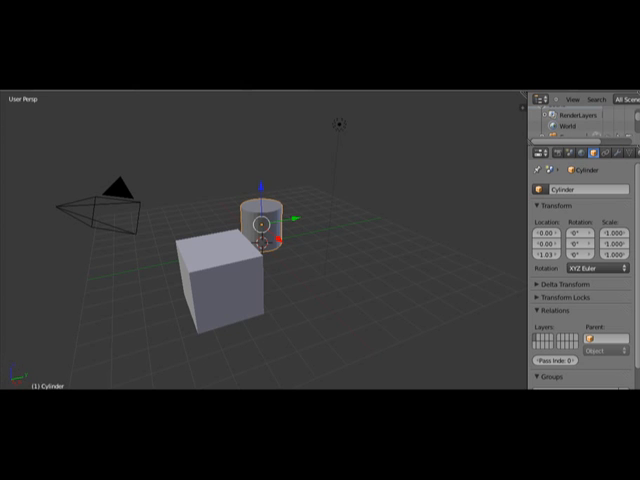
pyautogui.moveTo(24, 370)
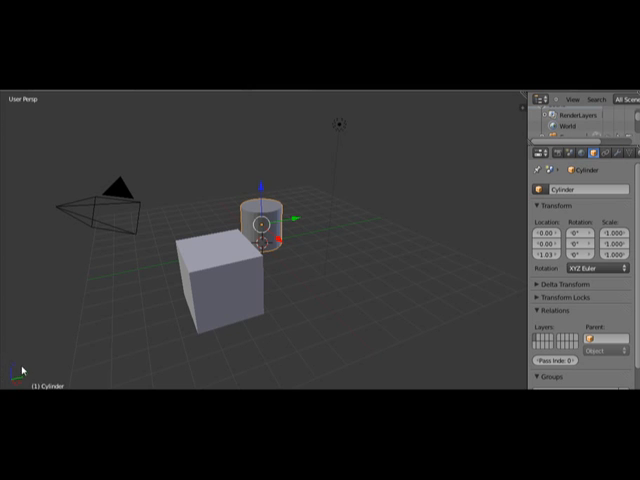
pyautogui.moveTo(516, 224)
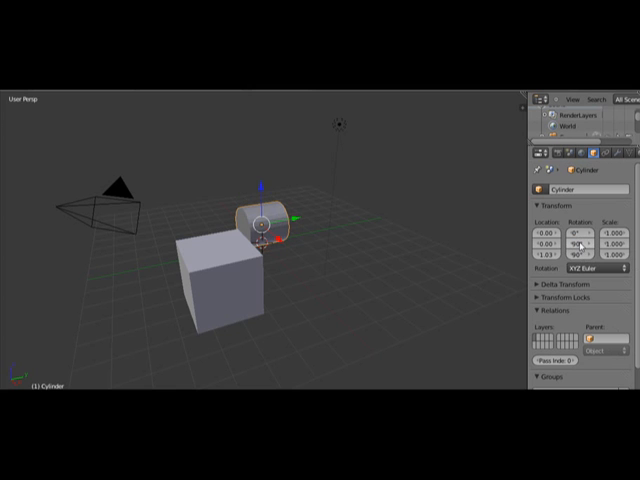
# Confirm the cylinder's 90° rotation onto its side so it passes through the cube.
pyautogui.click(580, 234)
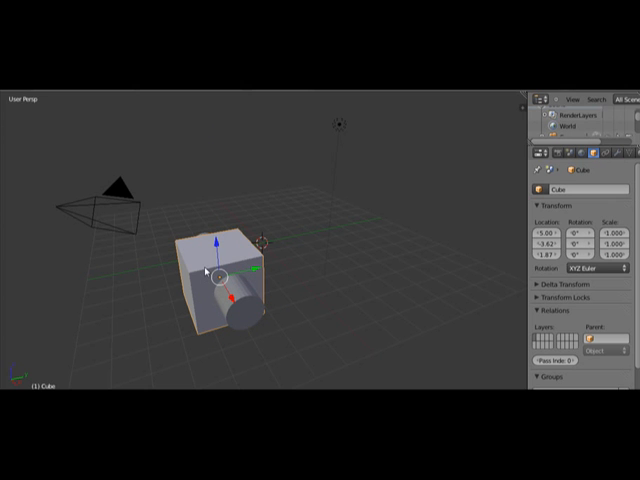
pyautogui.moveTo(228, 258)
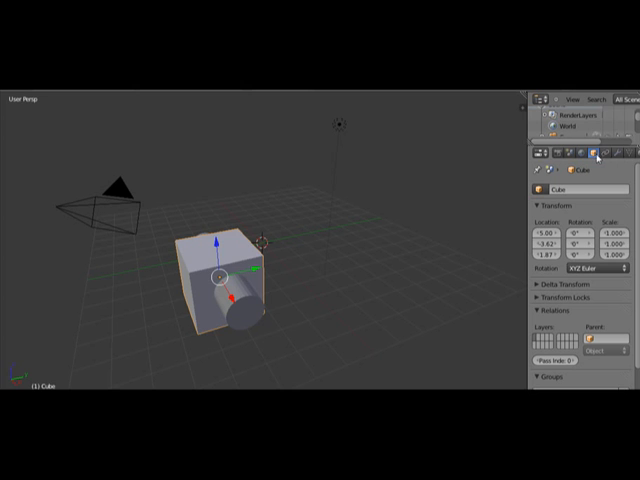
pyautogui.moveTo(608, 154)
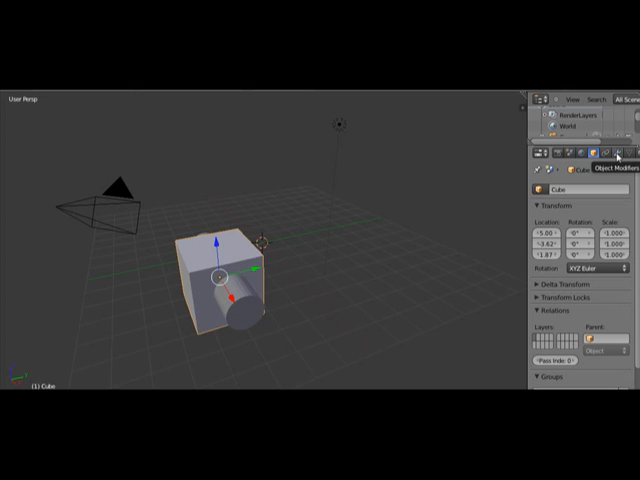
pyautogui.moveTo(412, 152)
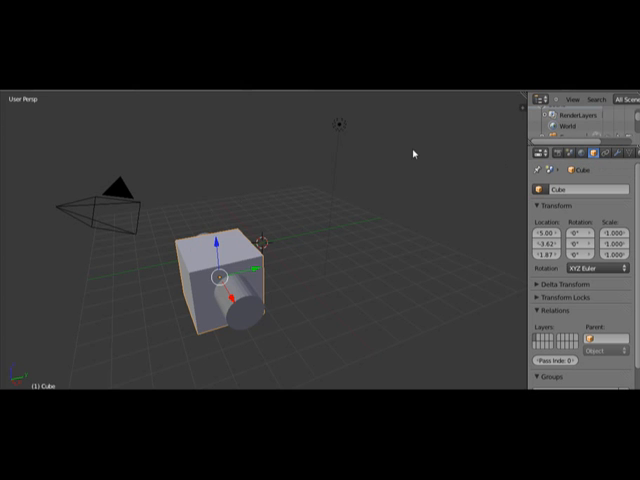
pyautogui.moveTo(412, 152)
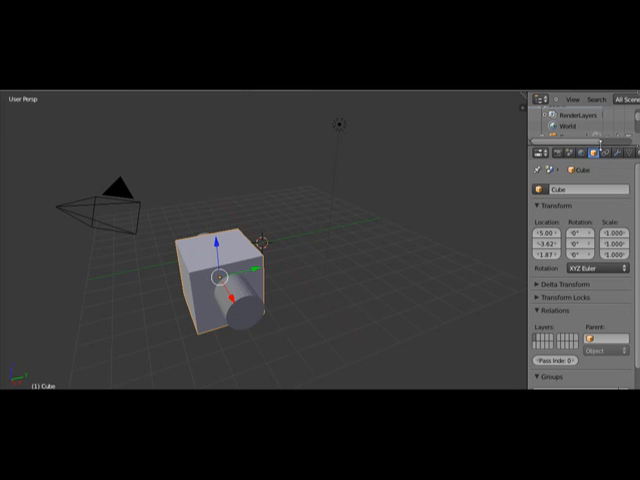
# Give the cube a Boolean Difference modifier with Cylinder as the cutting object and apply it.
pyautogui.click(614, 156)
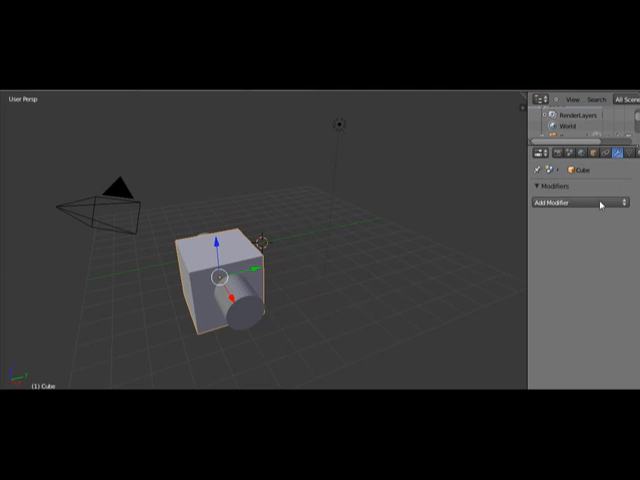
pyautogui.click(570, 204)
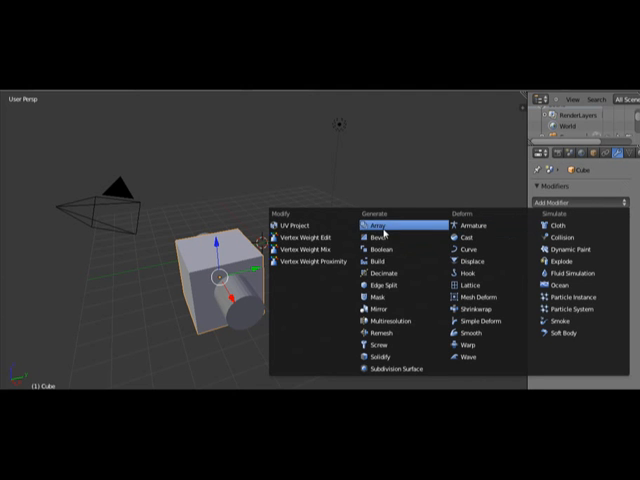
pyautogui.moveTo(390, 246)
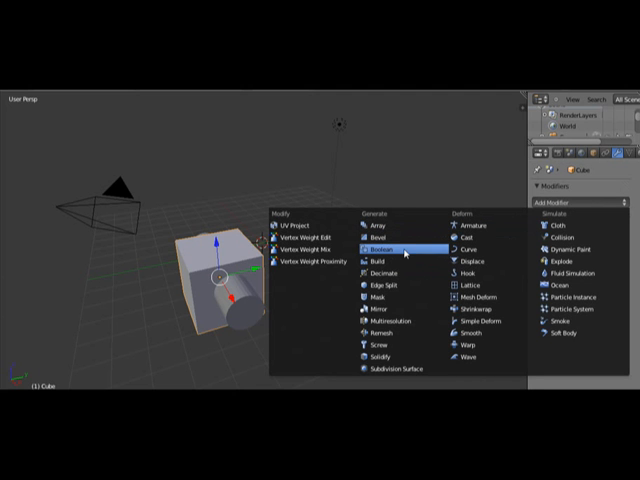
pyautogui.click(388, 244)
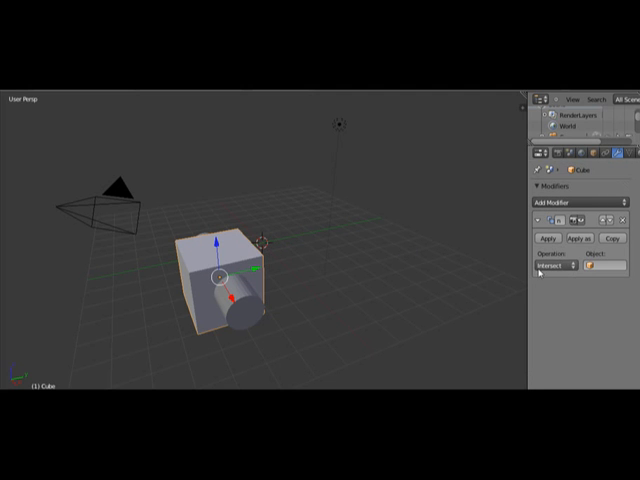
pyautogui.click(556, 266)
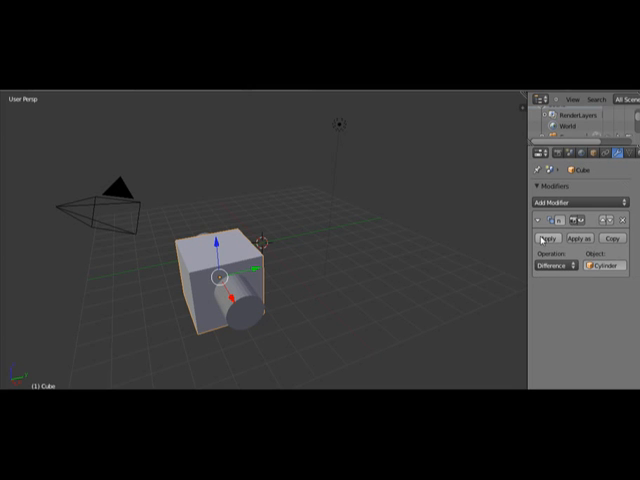
pyautogui.click(548, 238)
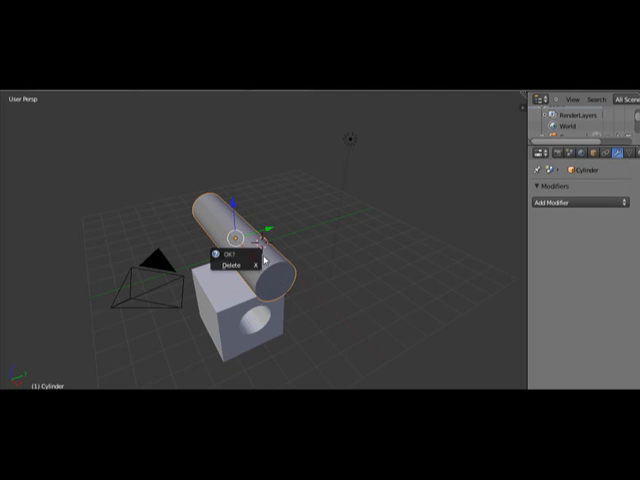
# Delete the cylinder, leaving the cube with its round hole.
pyautogui.click(228, 264)
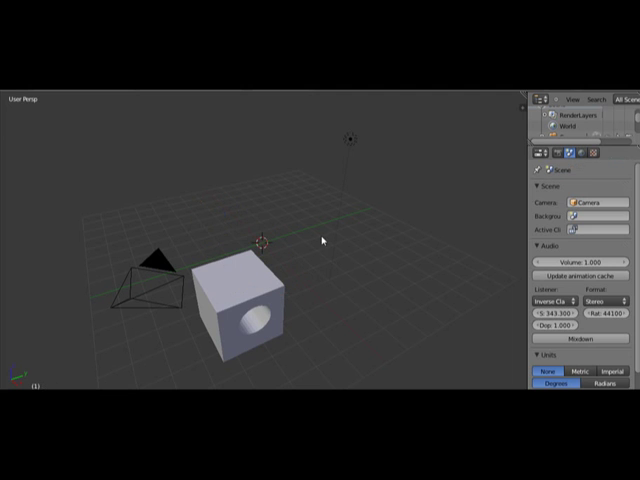
pyautogui.moveTo(308, 240)
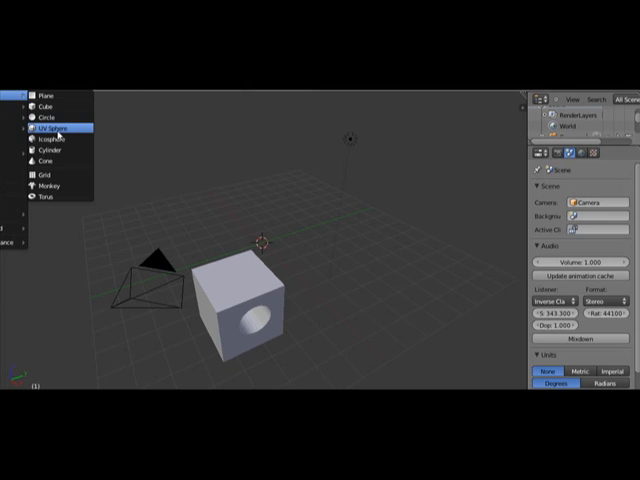
# Add a UV sphere, move it onto the cube's upper corner and enlarge it.
pyautogui.click(50, 128)
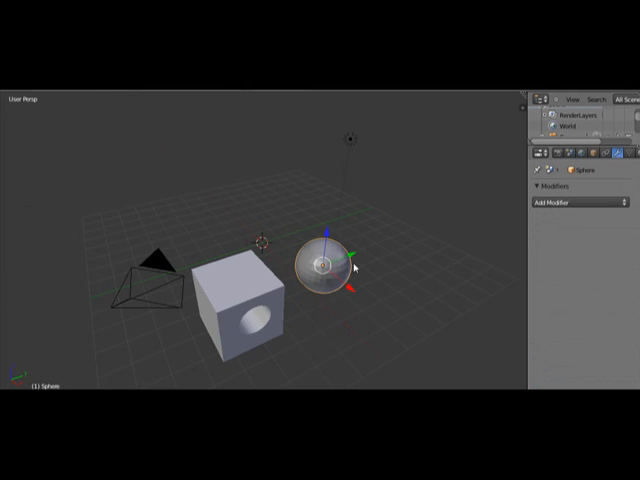
pyautogui.moveTo(324, 264); pyautogui.dragTo(290, 290)
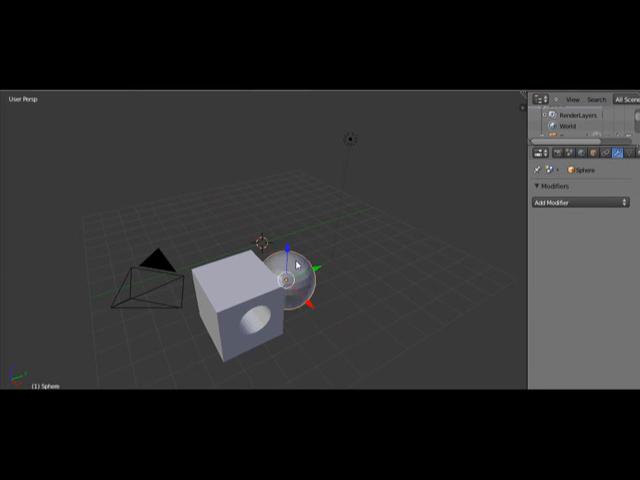
pyautogui.moveTo(290, 264); pyautogui.dragTo(290, 224)
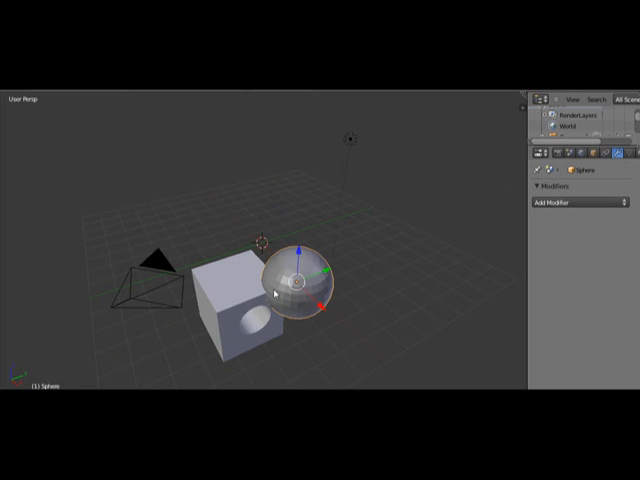
pyautogui.click(236, 304)
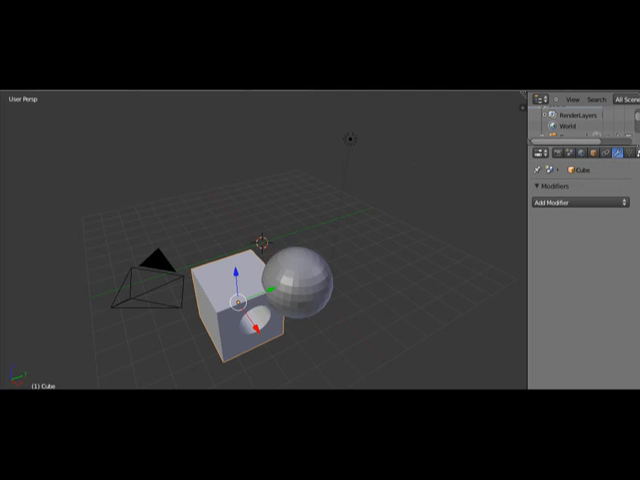
# Give the cube a Boolean Difference modifier with Sphere as the cutting object, then select the sphere.
pyautogui.click(564, 204)
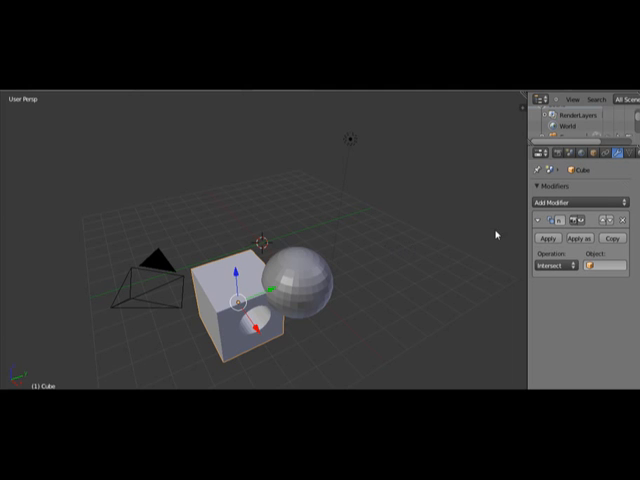
pyautogui.click(556, 274)
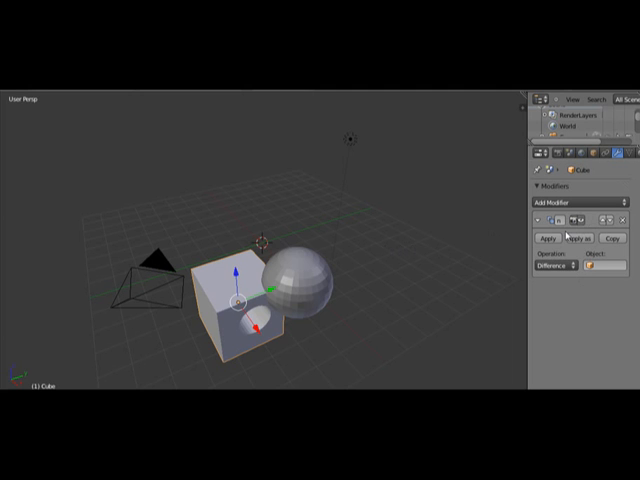
pyautogui.click(608, 266)
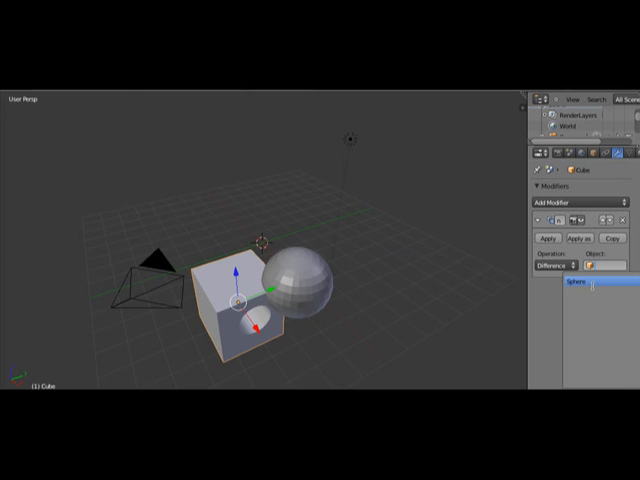
pyautogui.click(590, 268)
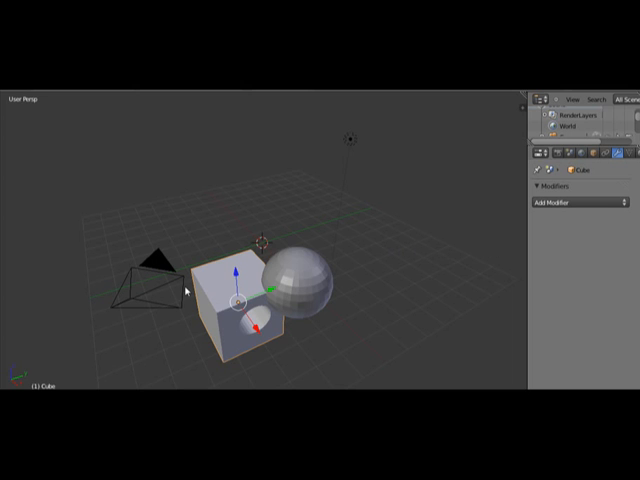
pyautogui.click(296, 284)
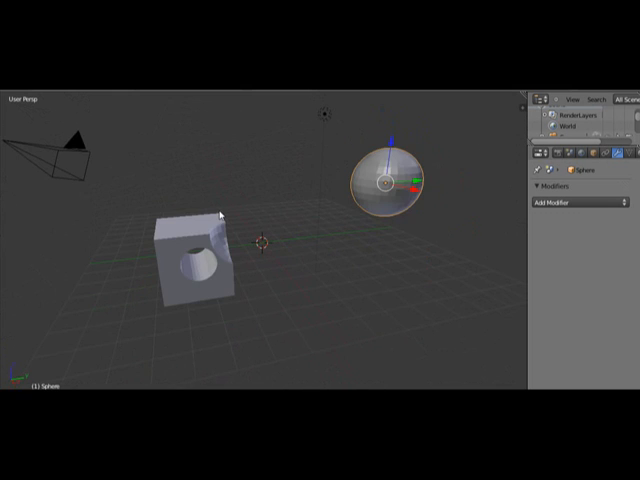
pyautogui.moveTo(120, 388)
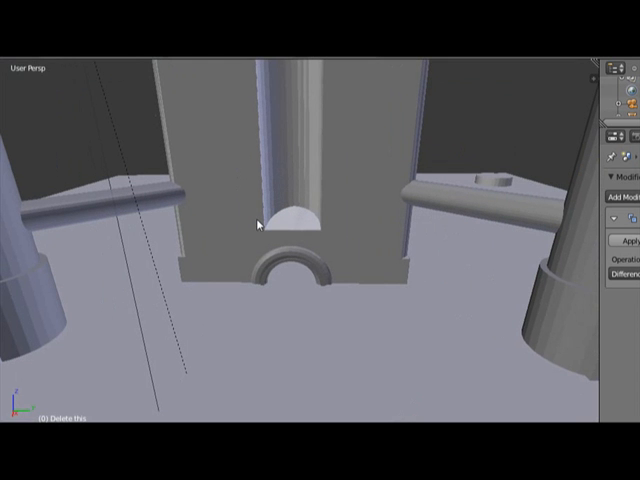
pyautogui.moveTo(348, 356)
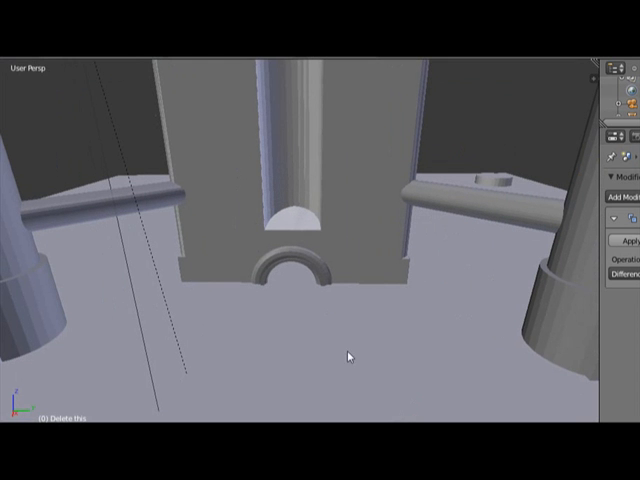